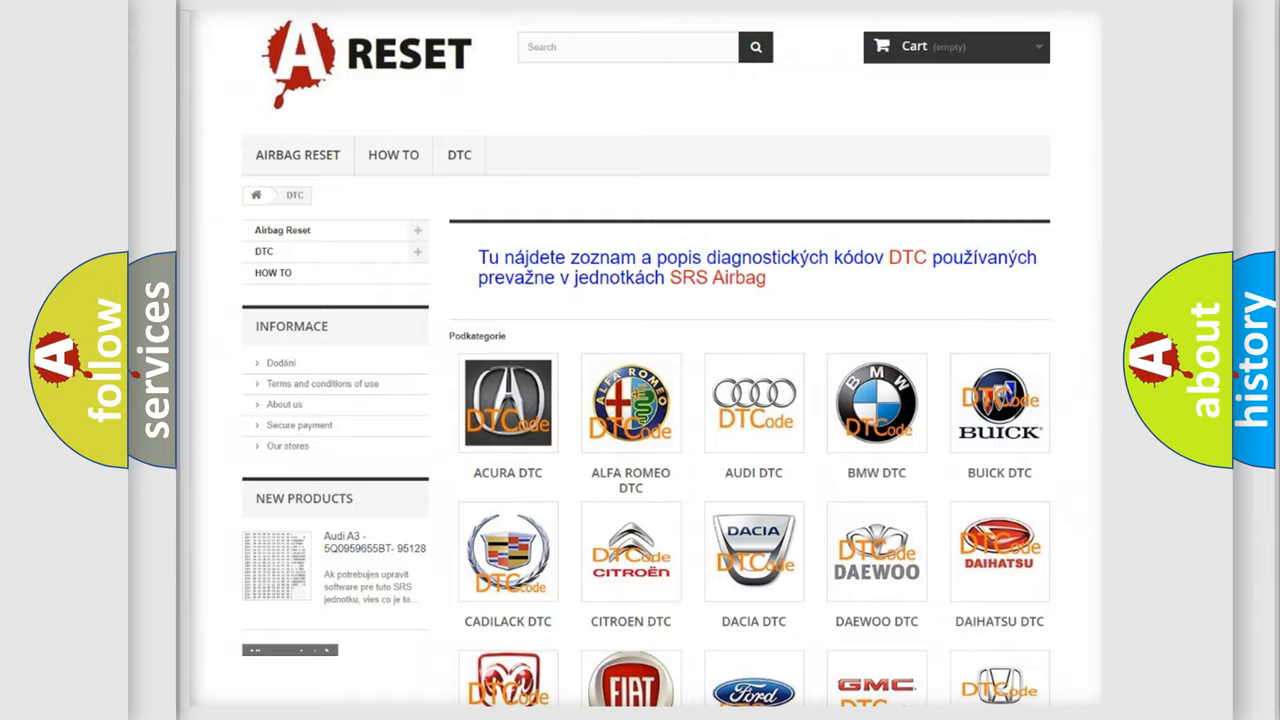
- Open the Jeep DTC page from the car-brand DTC catalog grid
{"action": "scroll", "scroll_direction": "down", "scroll_amount": 3}
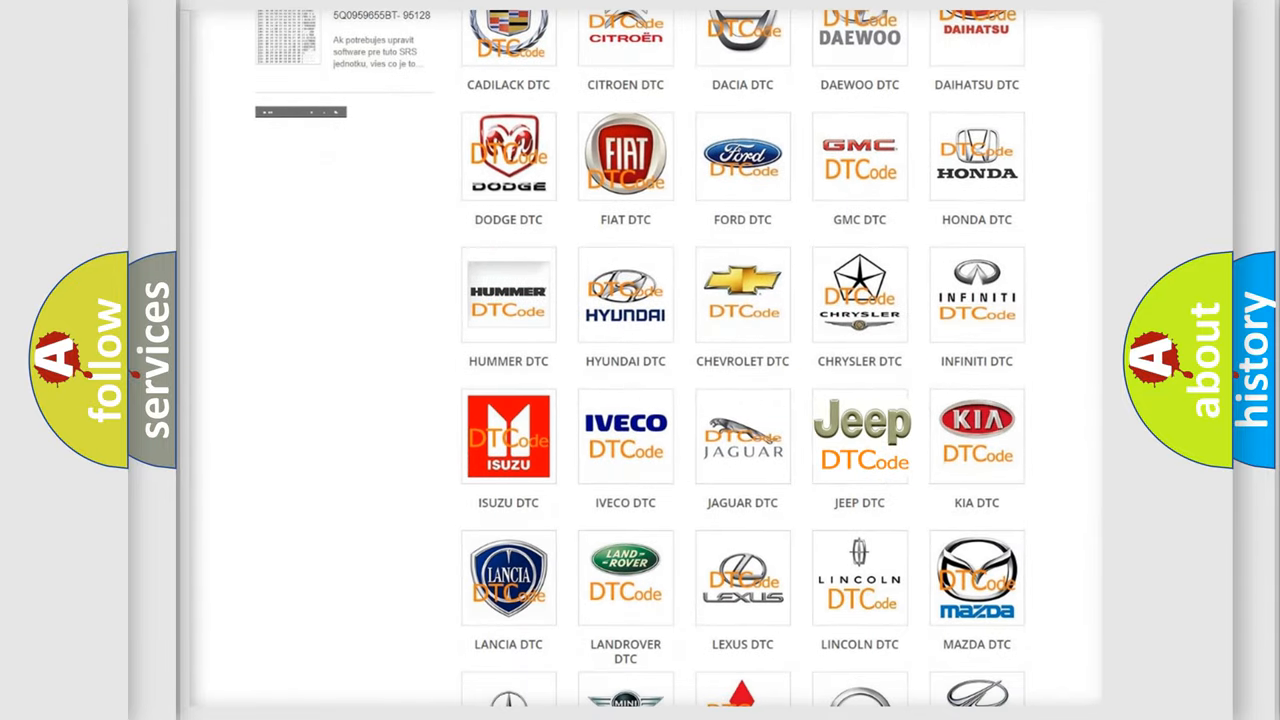
{"action": "left_click", "coordinate": [860, 436]}
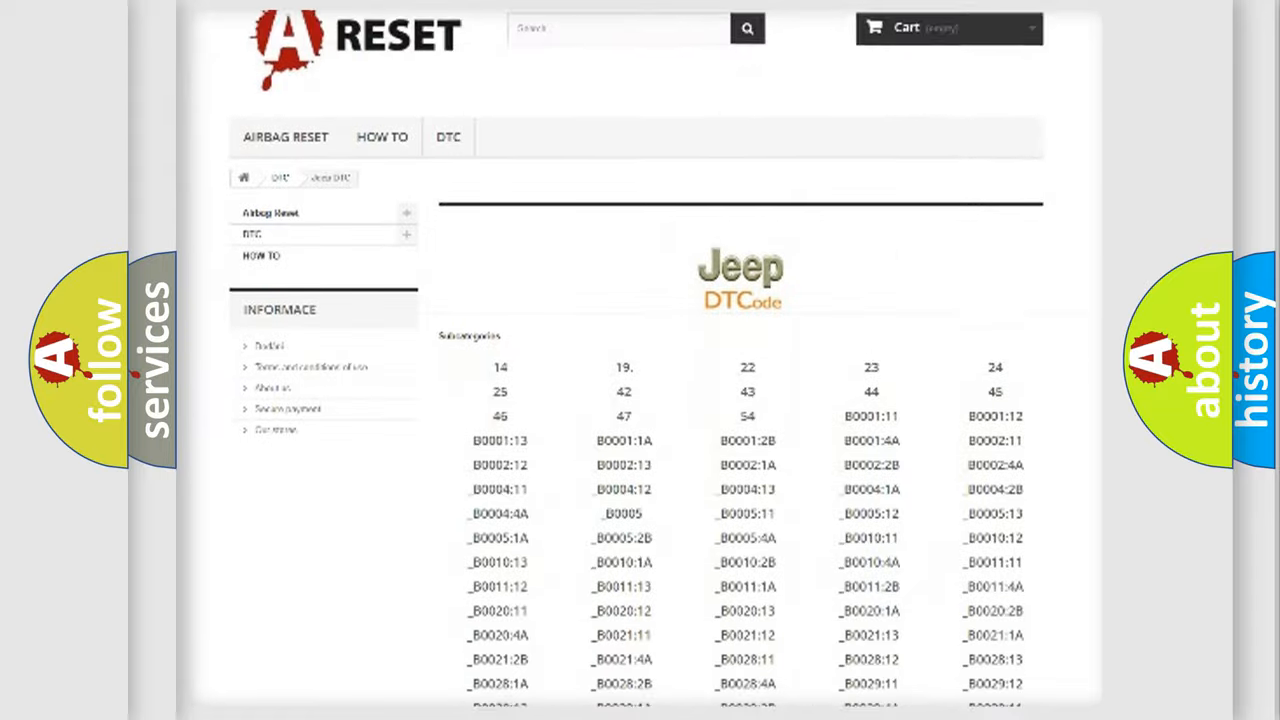
{"action": "scroll", "scroll_direction": "down", "scroll_amount": 3}
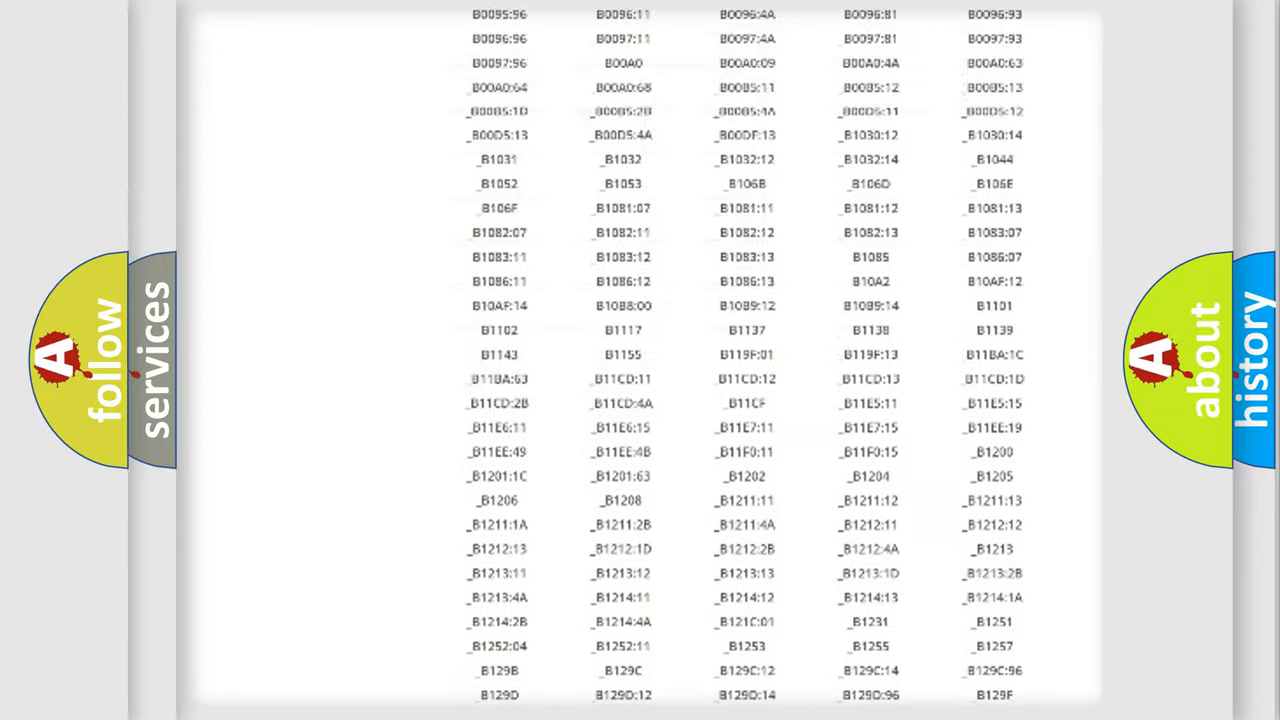
{"action": "scroll", "scroll_direction": "up", "scroll_amount": 3}
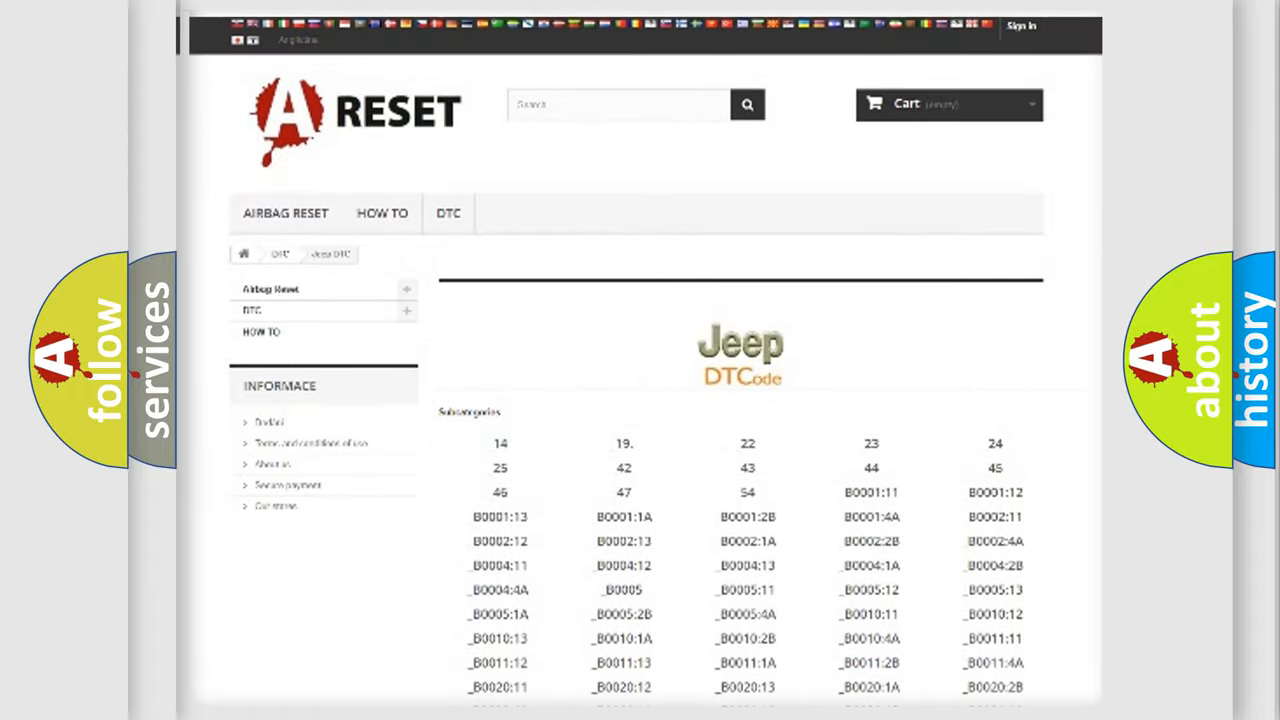